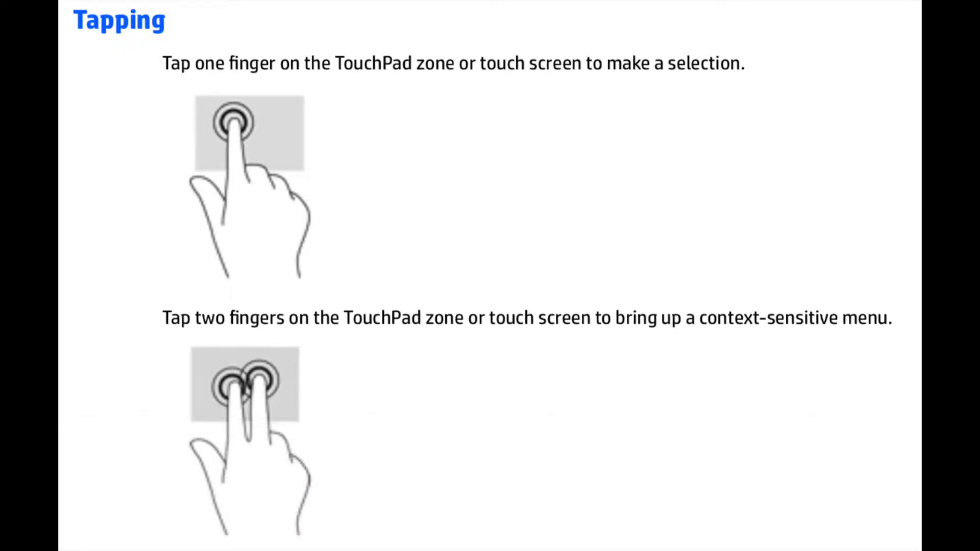
Explore the app launcher, closing it and reopening it expanded to show all apps.
scroll("down", 3)
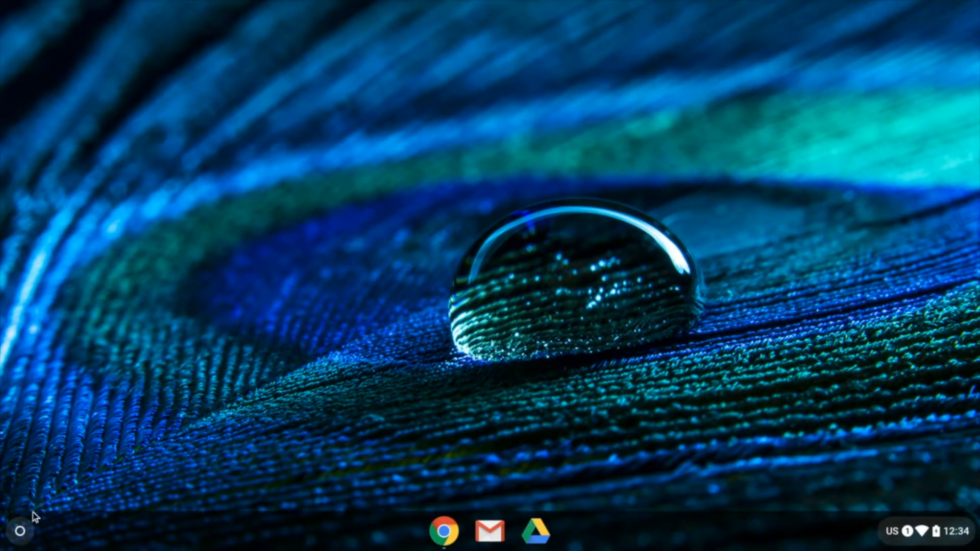
mouse_move(18, 533)
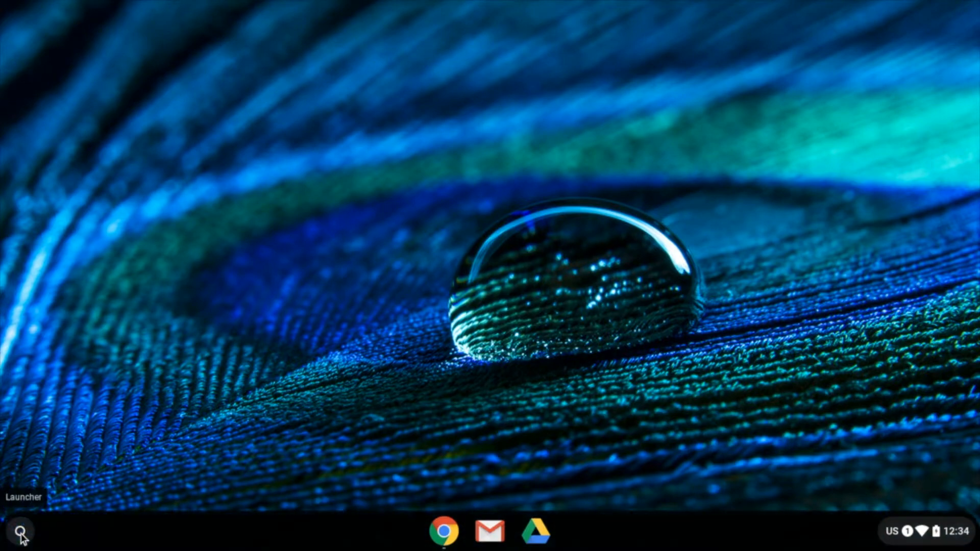
left_click(19, 531)
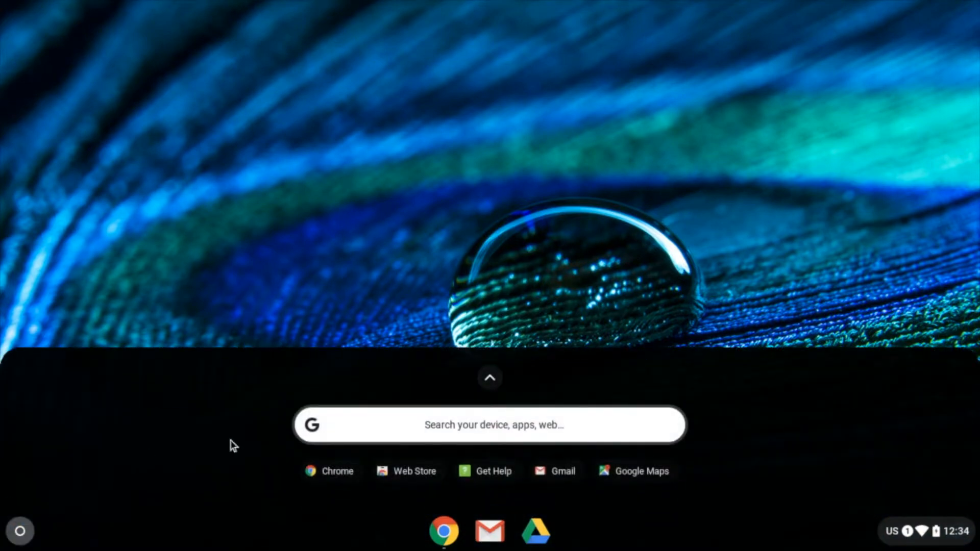
left_click(491, 378)
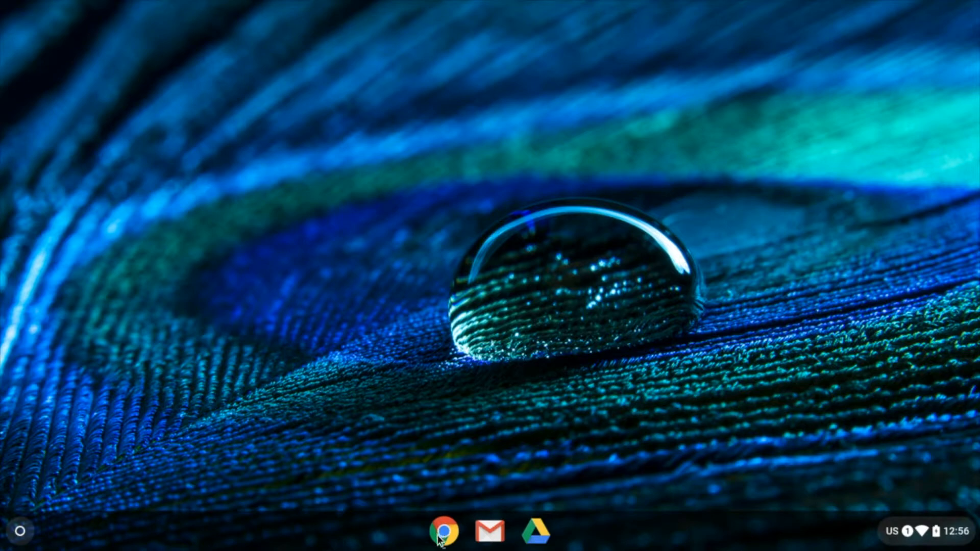
left_click(443, 532)
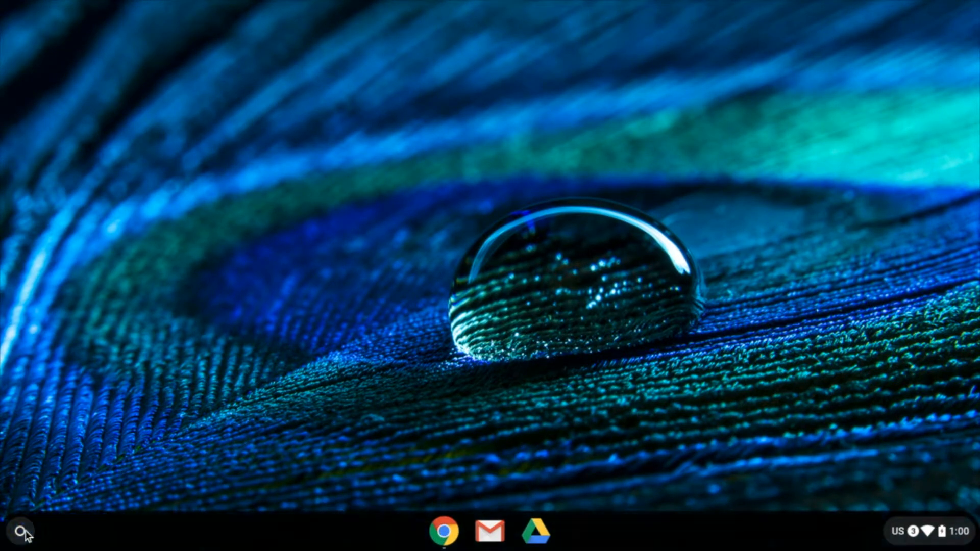
left_click(9, 532)
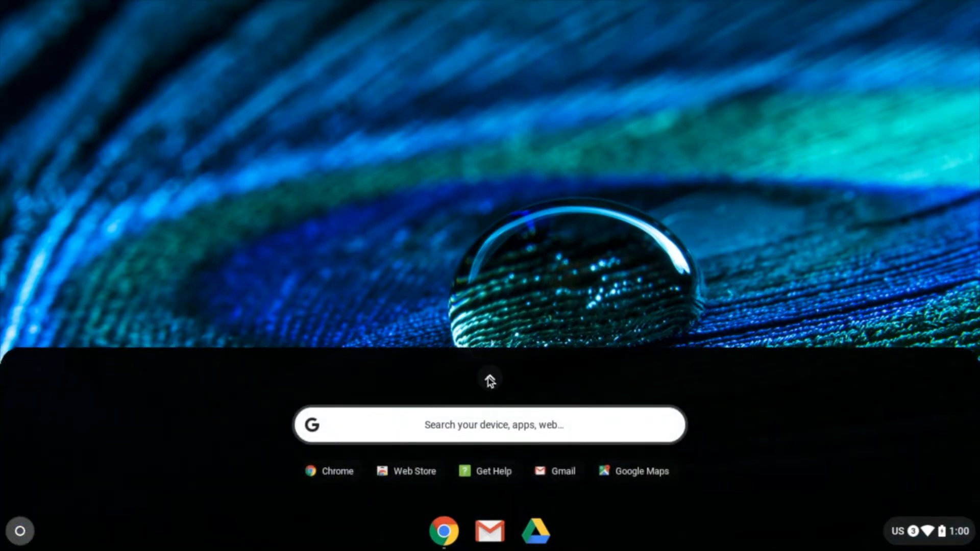
left_click(489, 380)
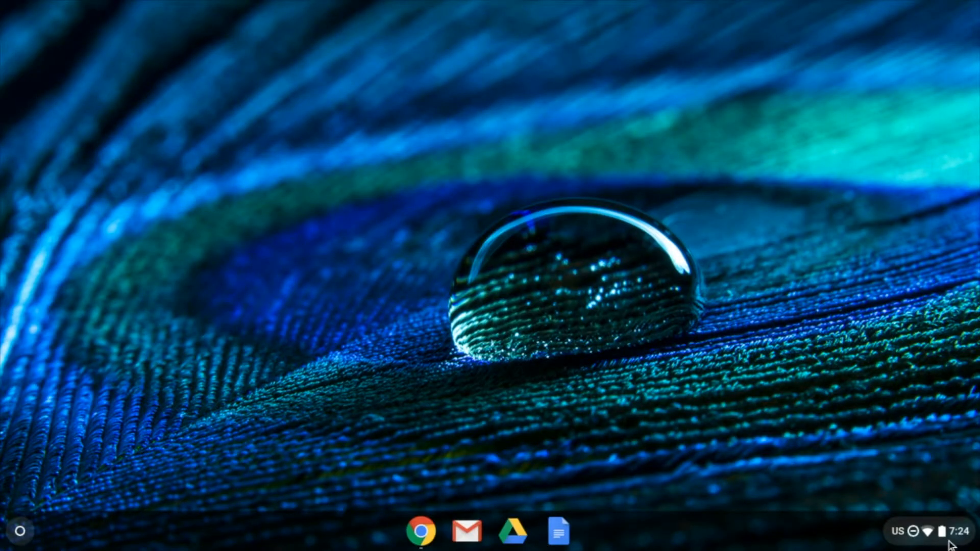
Explore the quick settings panel, collapsing it to a compact row and expanding it again.
left_click(920, 531)
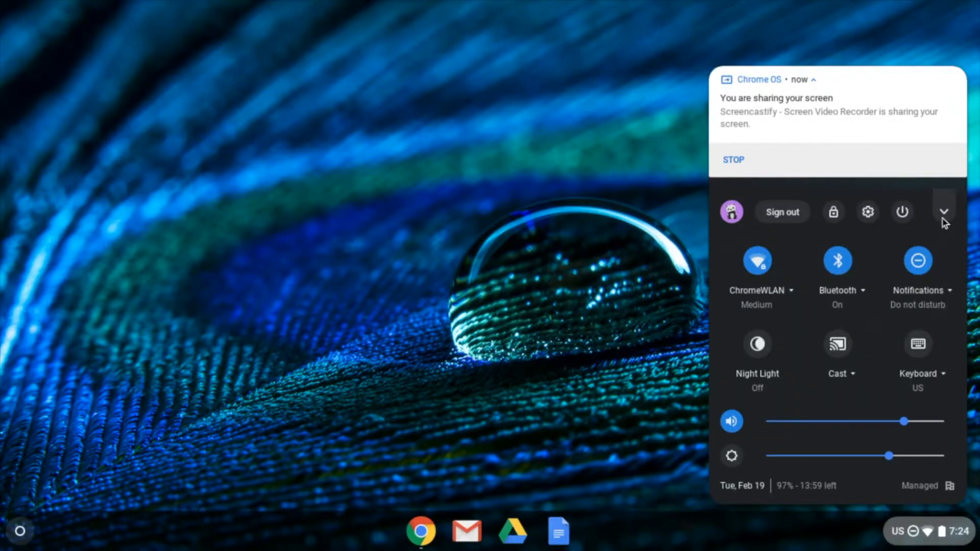
left_click(945, 211)
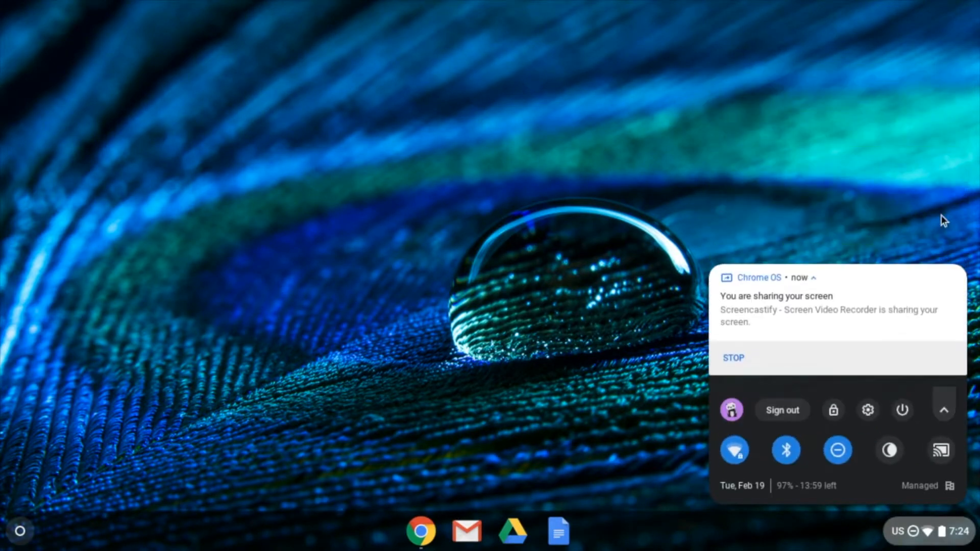
mouse_move(944, 409)
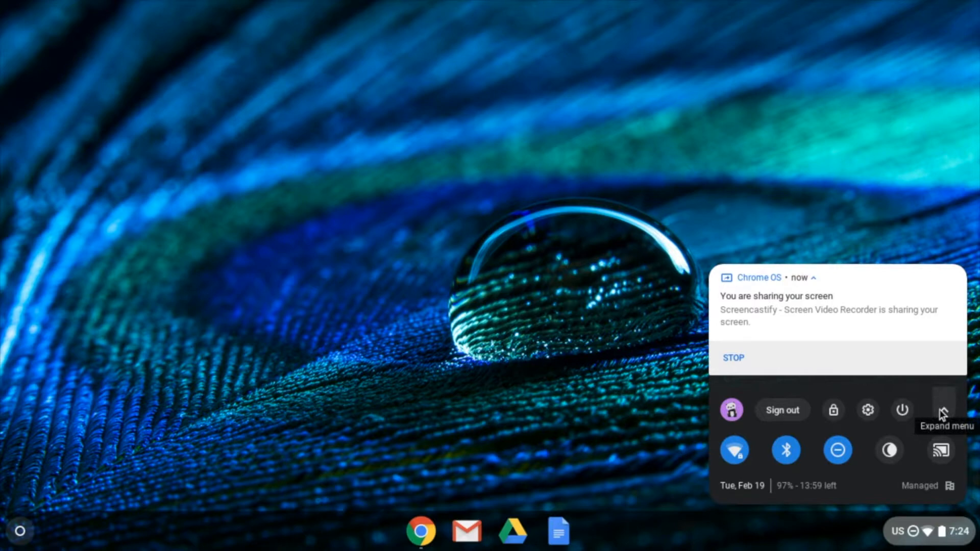
left_click(943, 409)
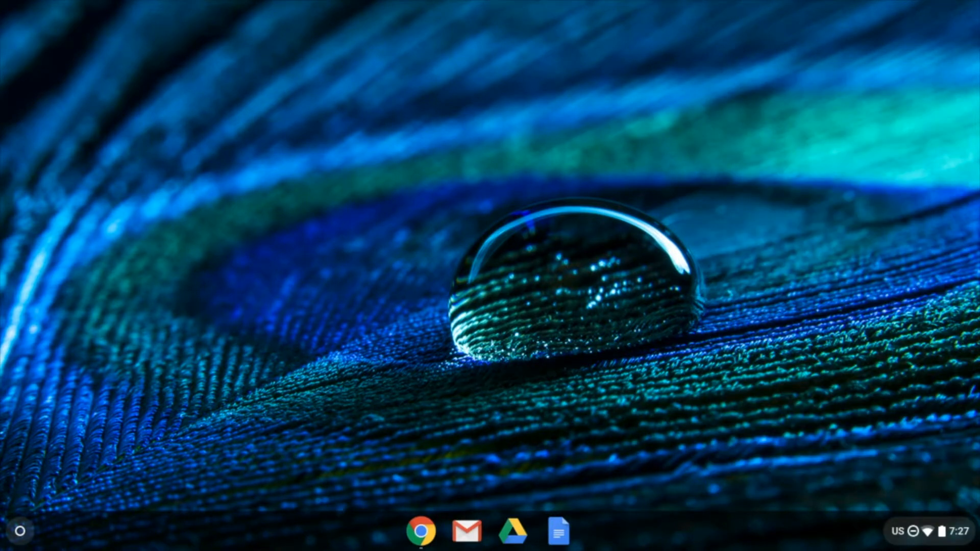
left_click(919, 531)
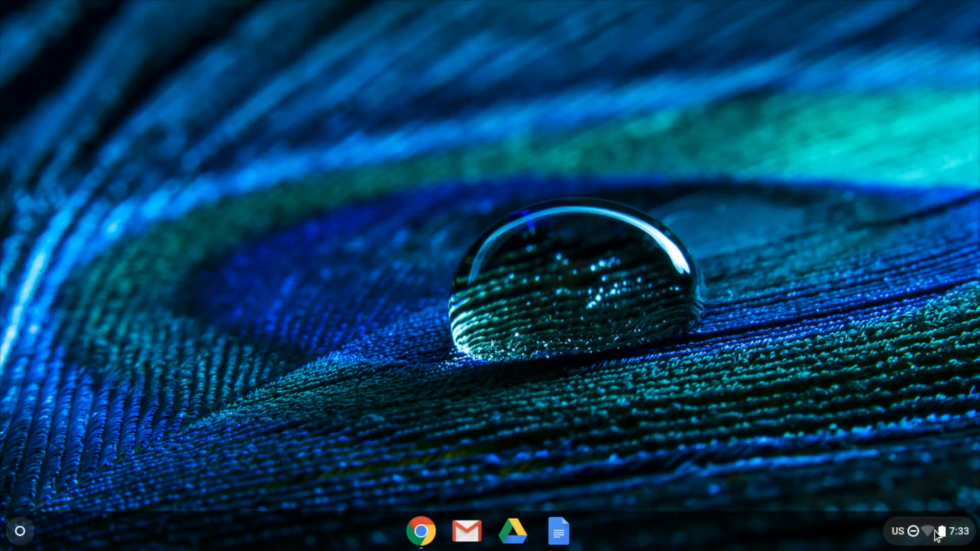
Reopen quick settings expanded and show the list of available Wi-Fi networks.
left_click(919, 531)
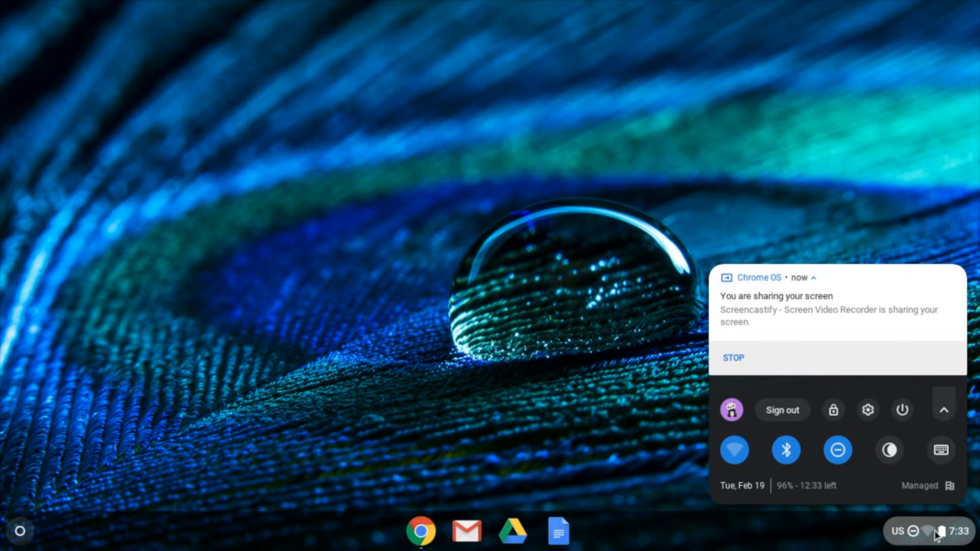
mouse_move(943, 414)
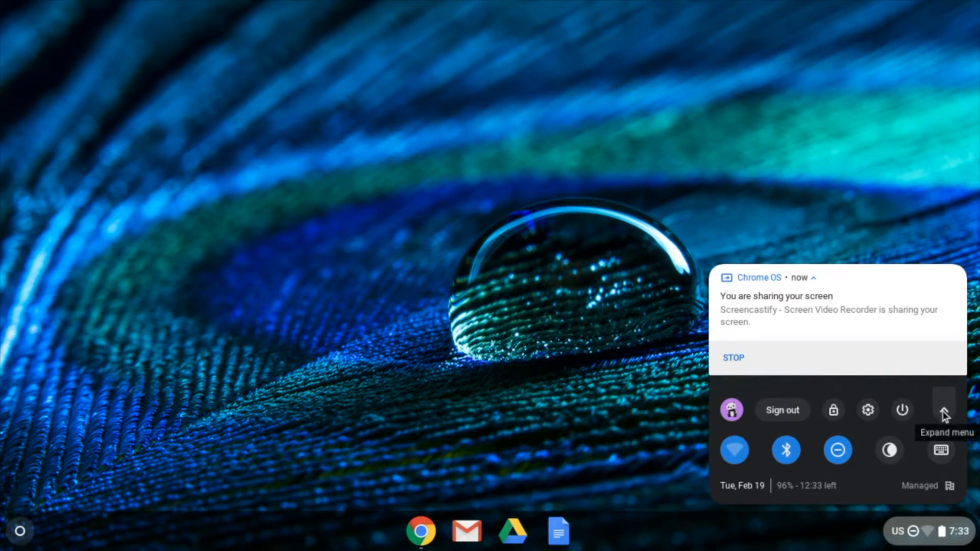
left_click(942, 409)
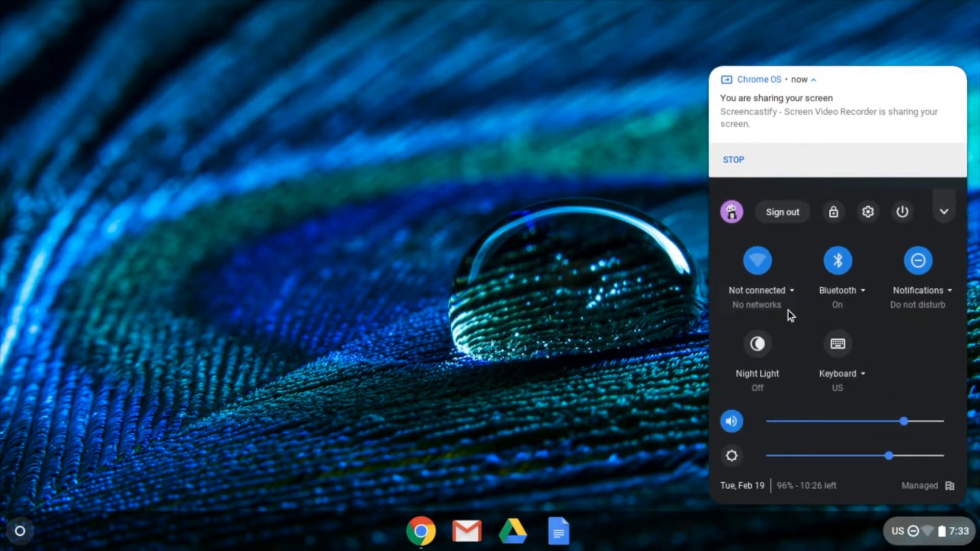
left_click(757, 268)
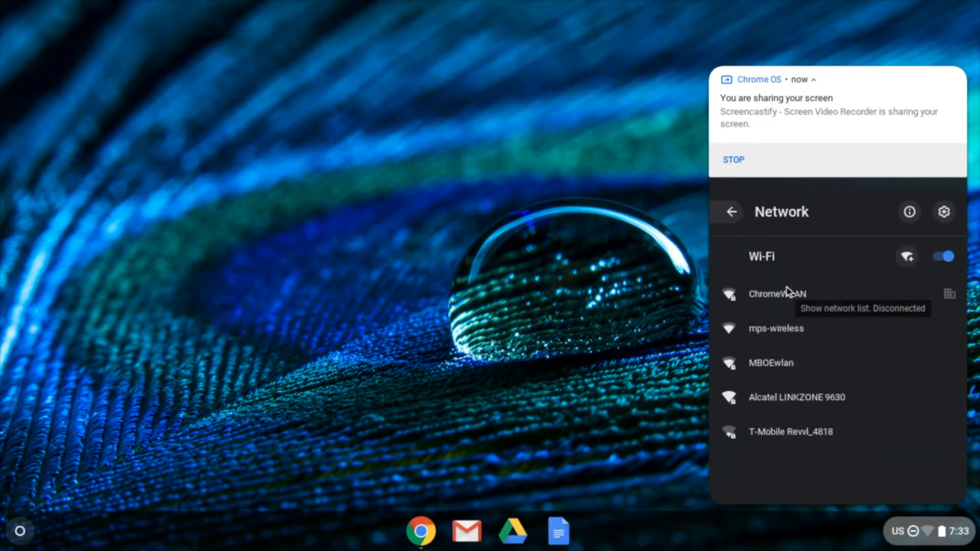
mouse_move(845, 457)
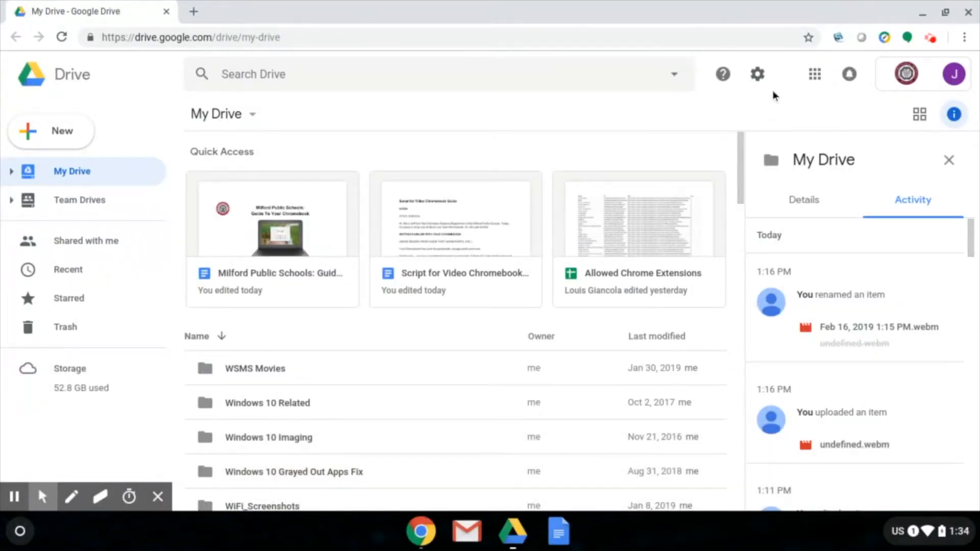
Enable the Offline checkbox in Google Drive settings and confirm with Done.
left_click(757, 73)
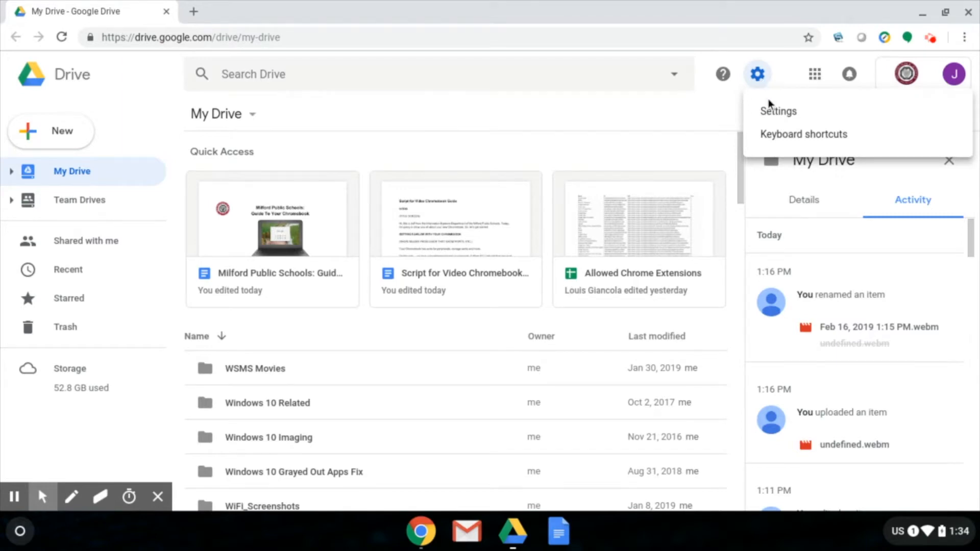
left_click(778, 111)
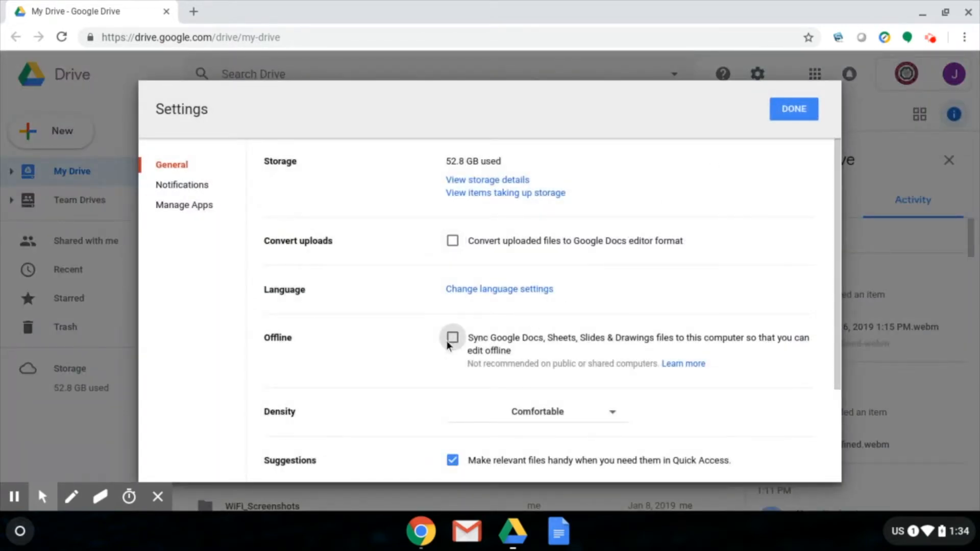
left_click(452, 338)
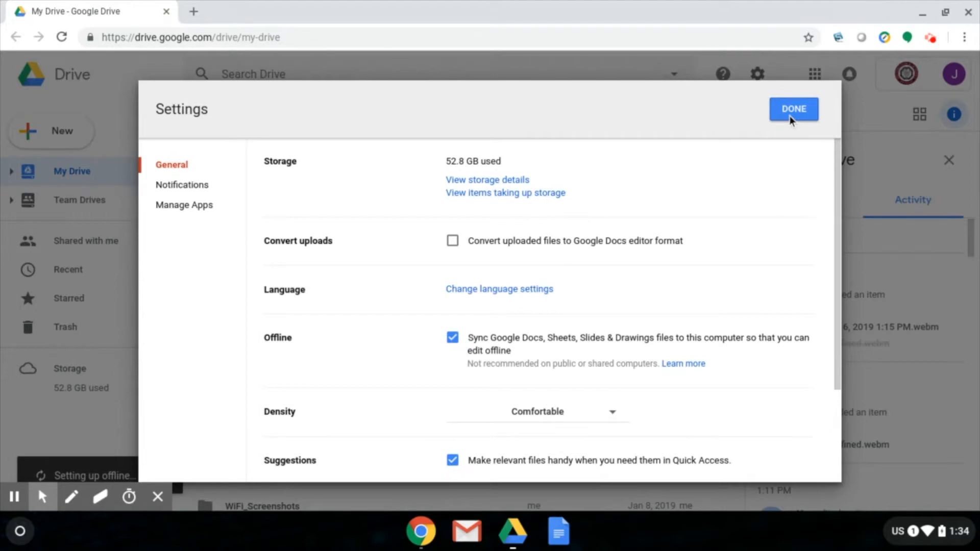
left_click(794, 109)
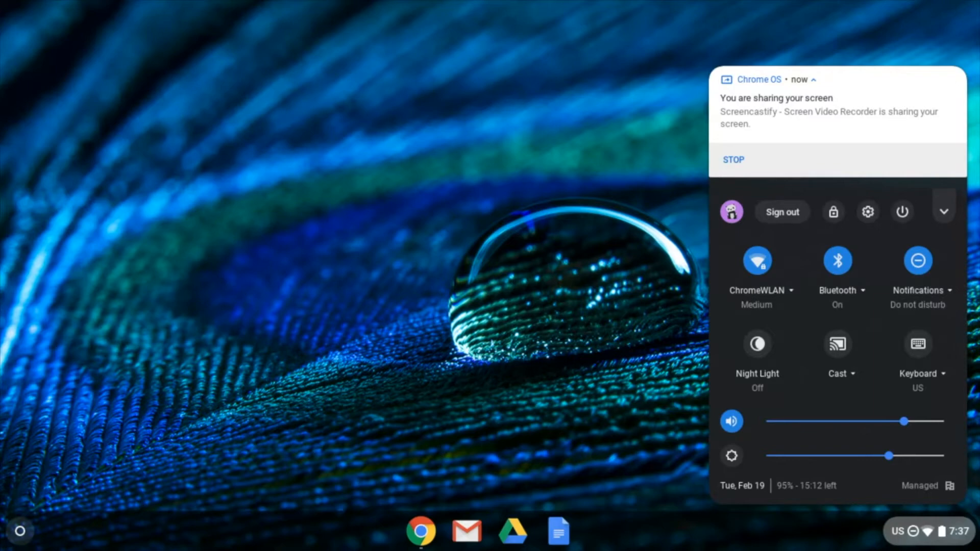
mouse_move(834, 215)
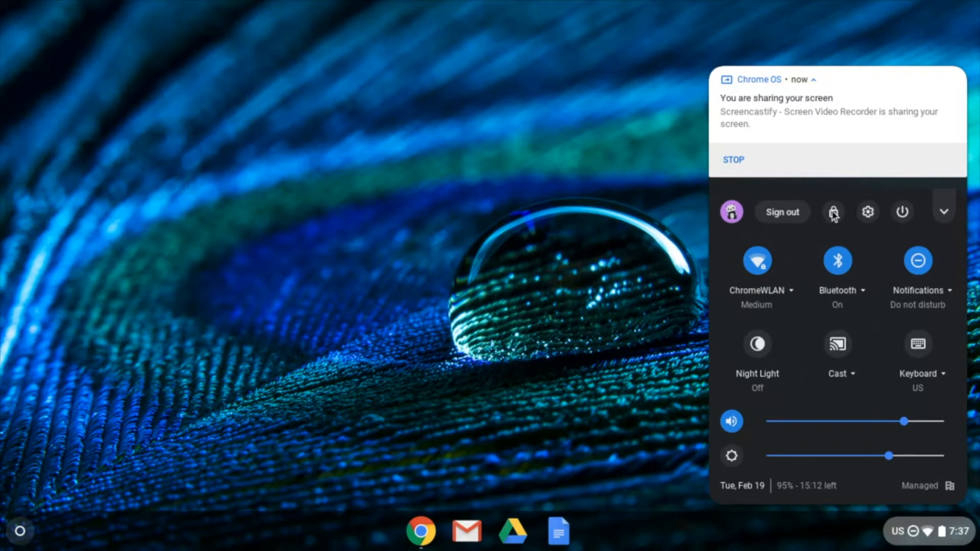
mouse_move(904, 215)
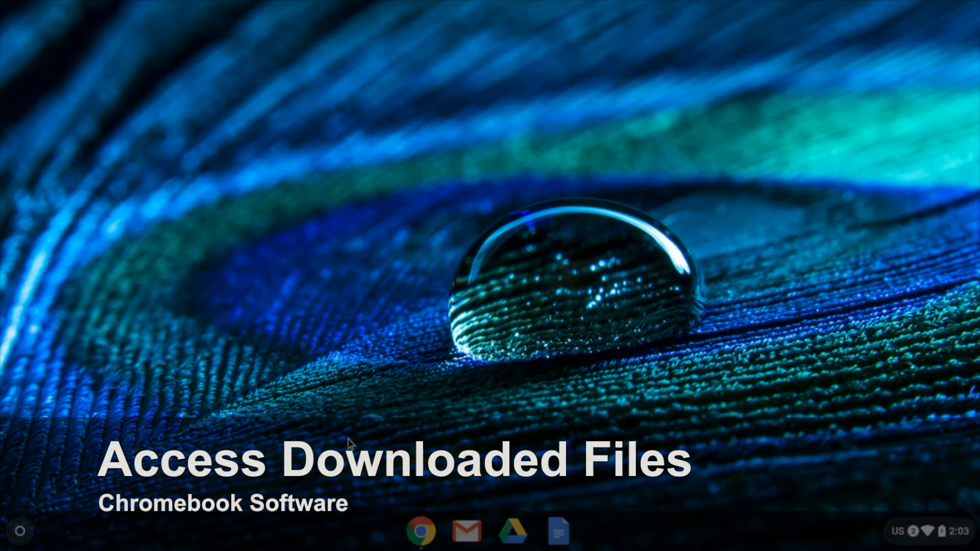
Show the desktop context menu with Autohide shelf, Shelf position and Set wallpaper.
left_click(21, 530)
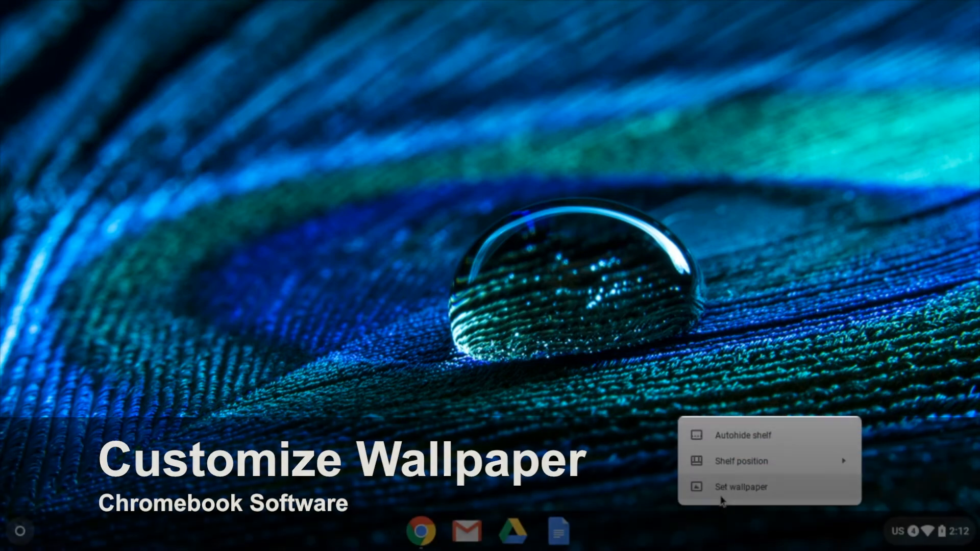
Launch the wallpaper picker and browse the Landscapes and then Earth categories.
left_click(740, 486)
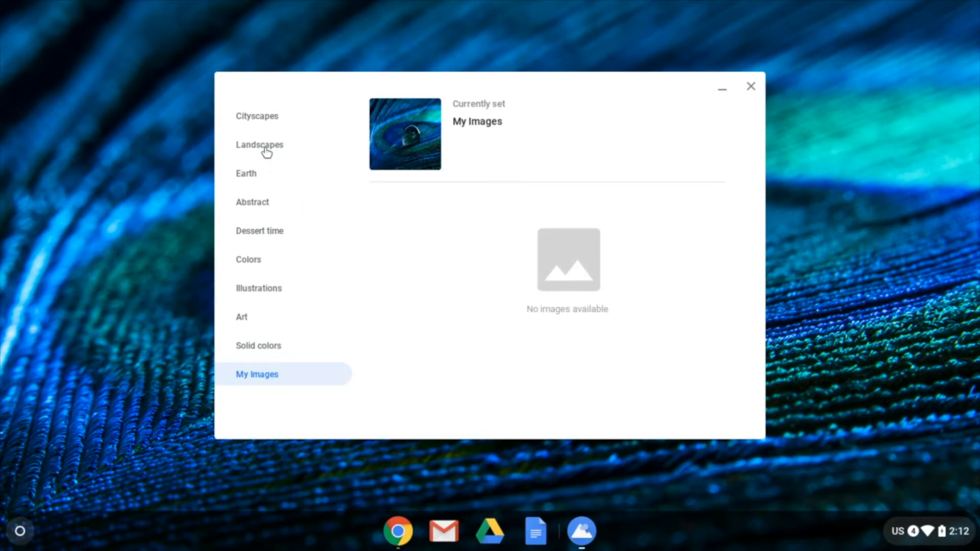
left_click(258, 144)
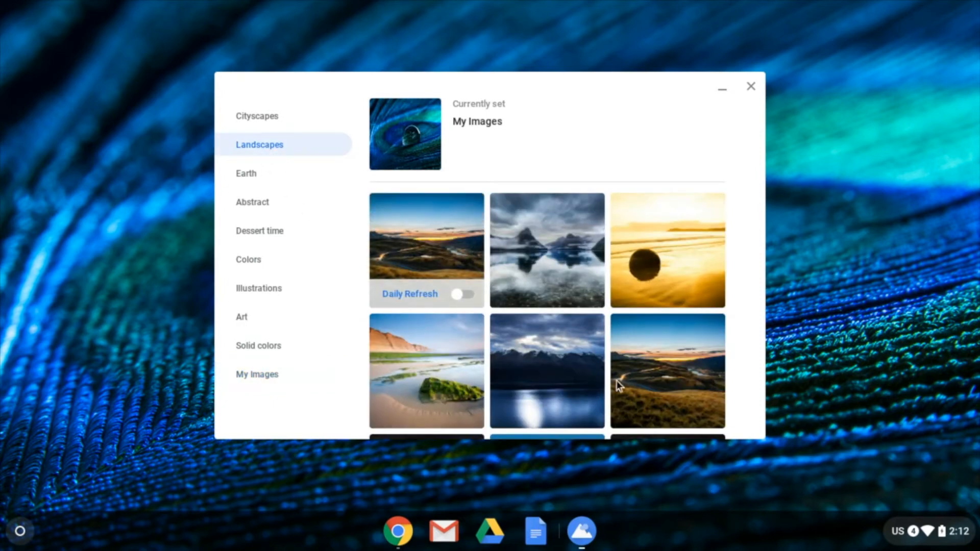
left_click(246, 174)
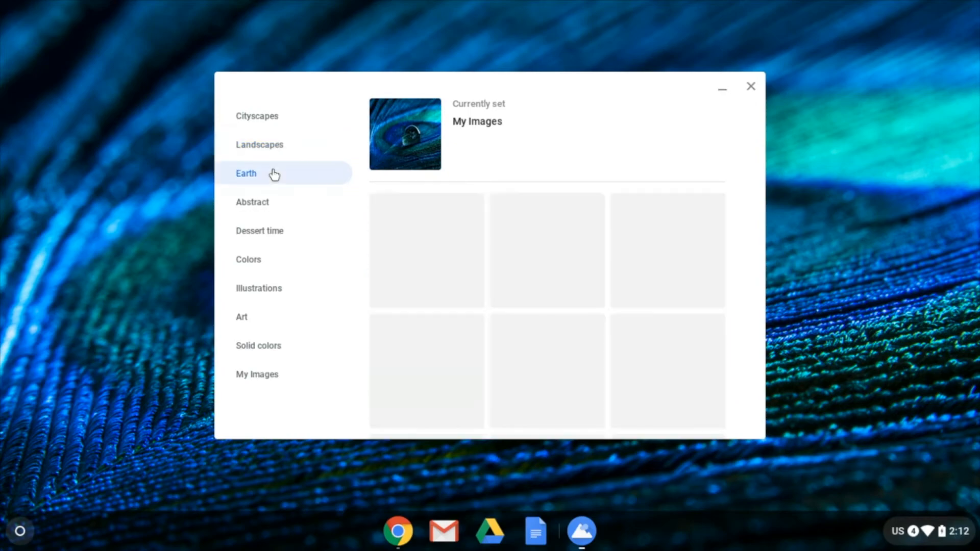